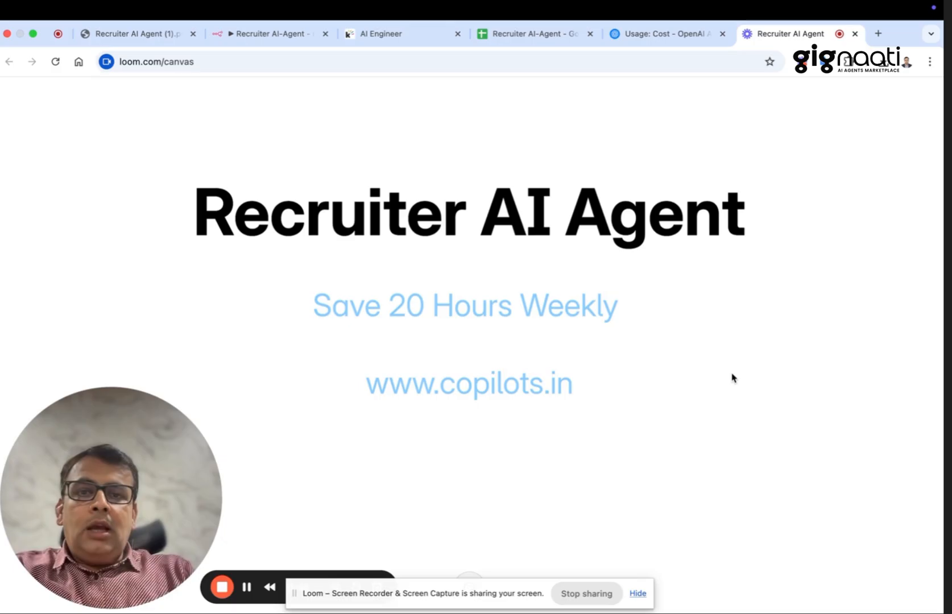
mouse_move(465, 369)
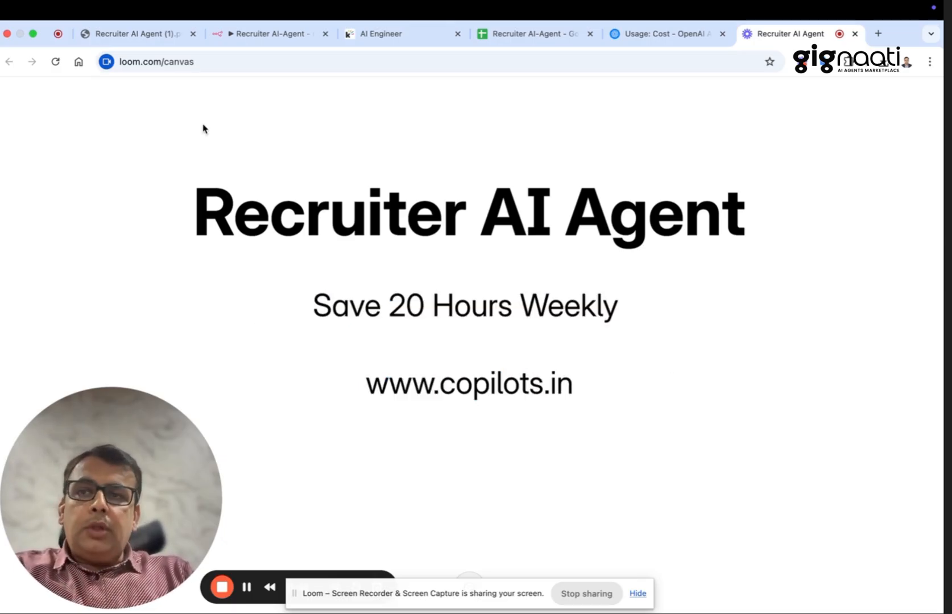
mouse_move(139, 33)
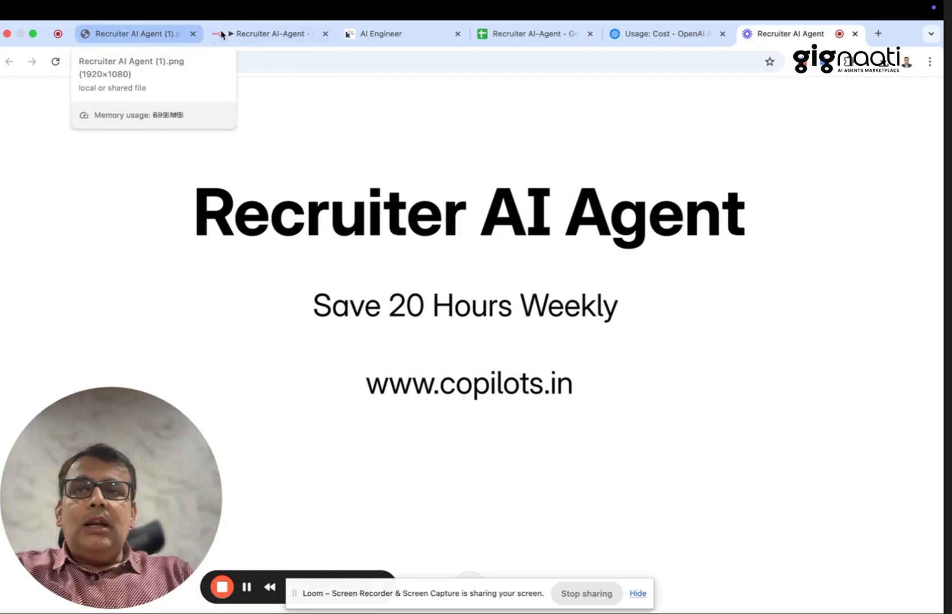
mouse_move(267, 33)
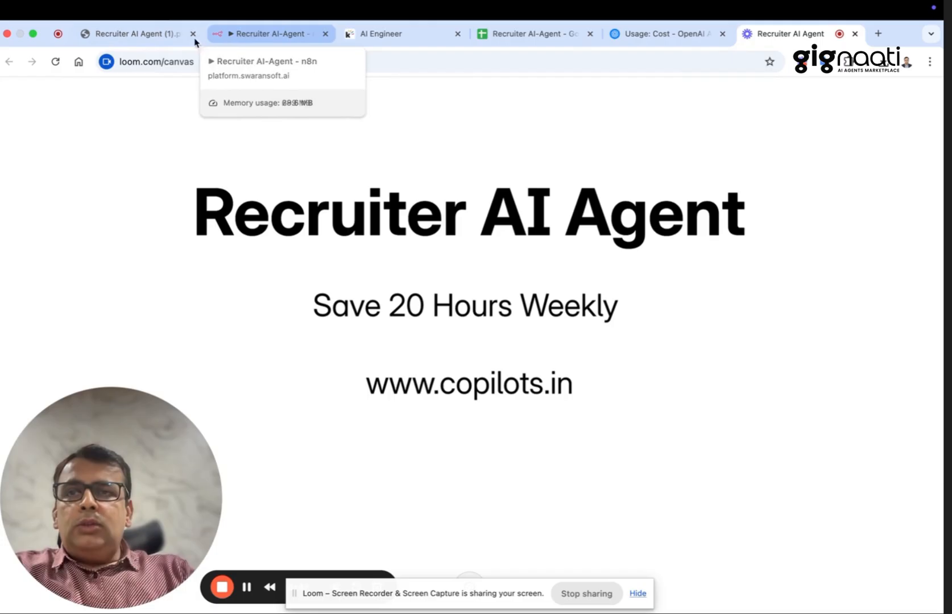
Step: Bring up the 'Screening CVs With AI Agents' thumbnail image after the title slide
left_click(134, 33)
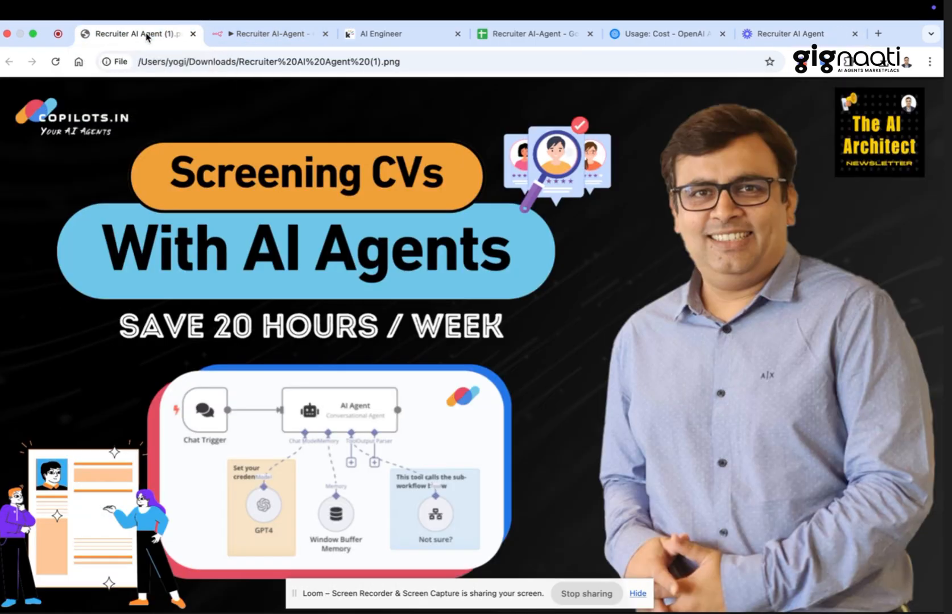
mouse_move(341, 154)
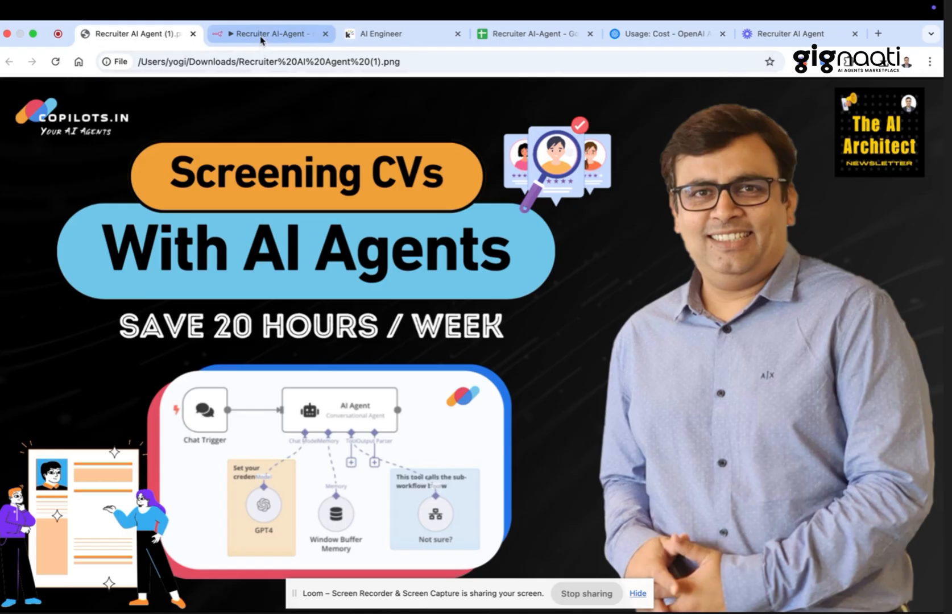
Step: Show the Recruiter AI-Agent canvas, then open and scroll the AI Engineer job posting
left_click(267, 33)
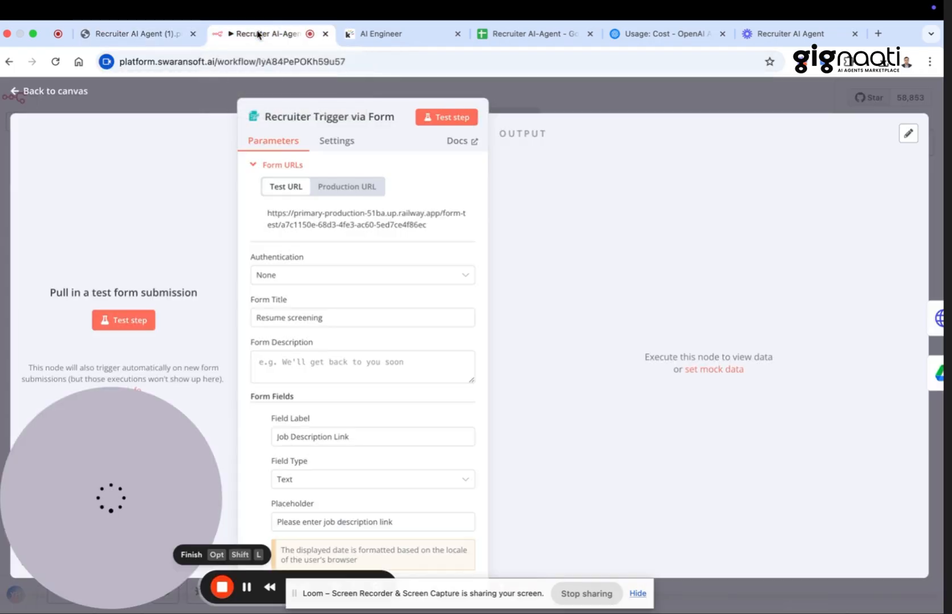
left_click(54, 91)
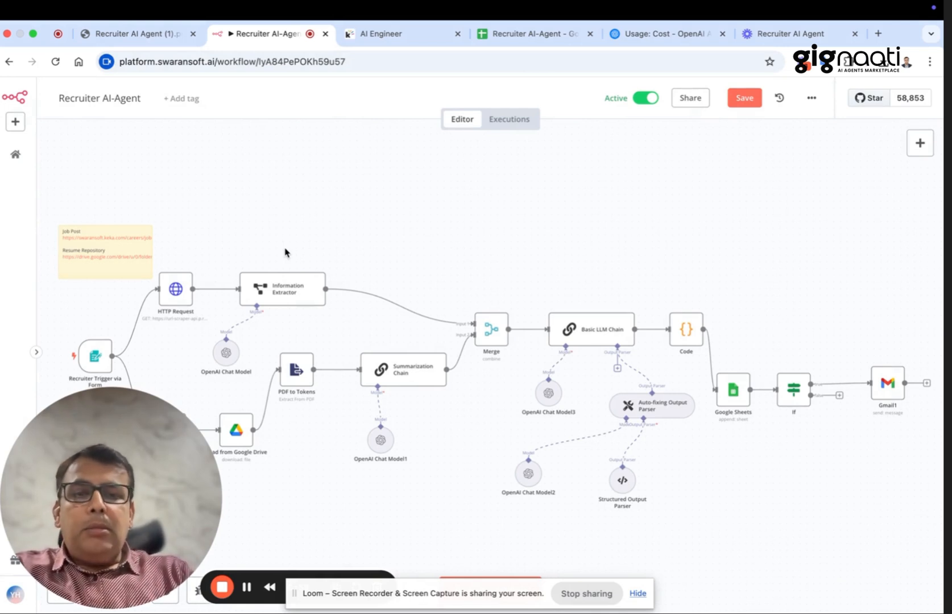
mouse_move(132, 375)
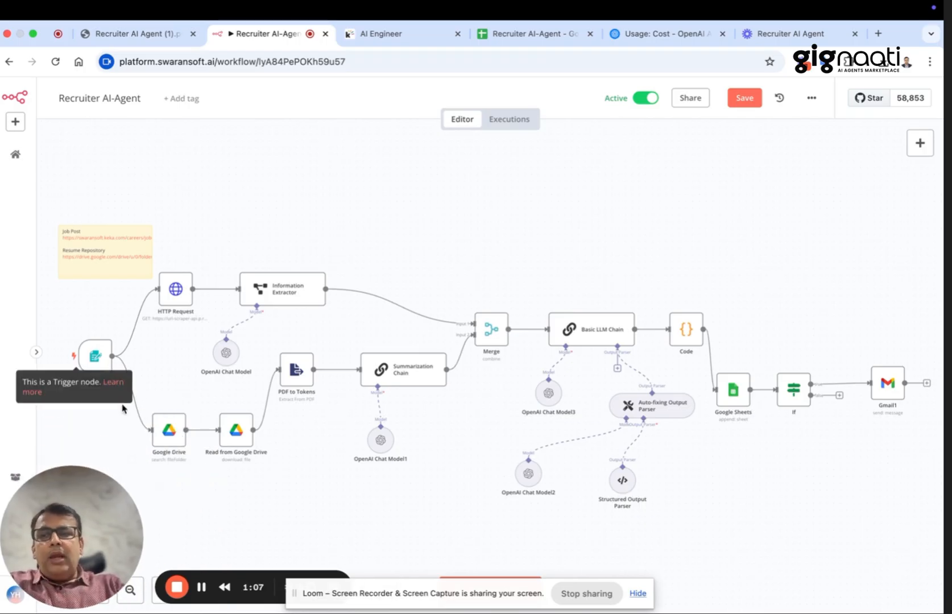
mouse_move(145, 368)
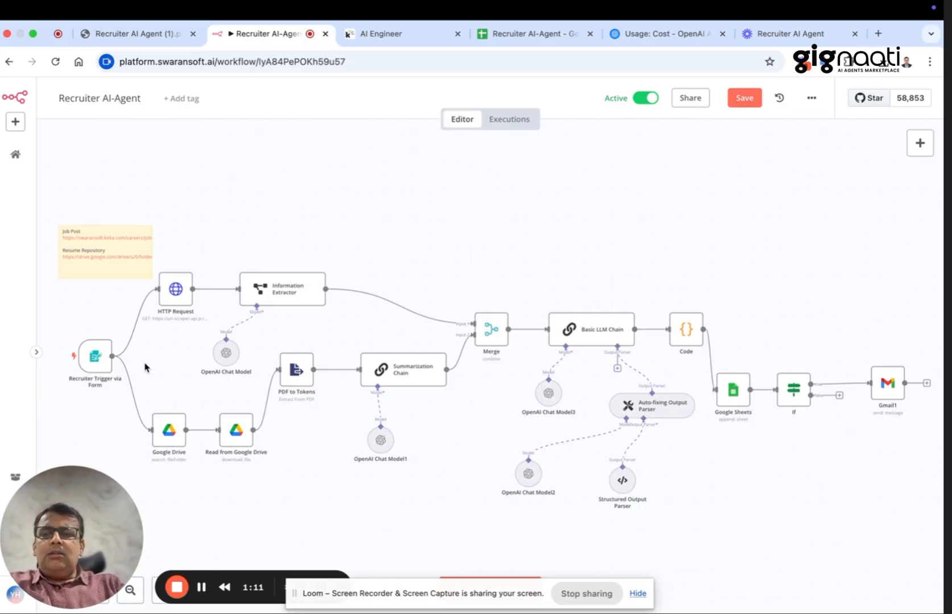
mouse_move(114, 345)
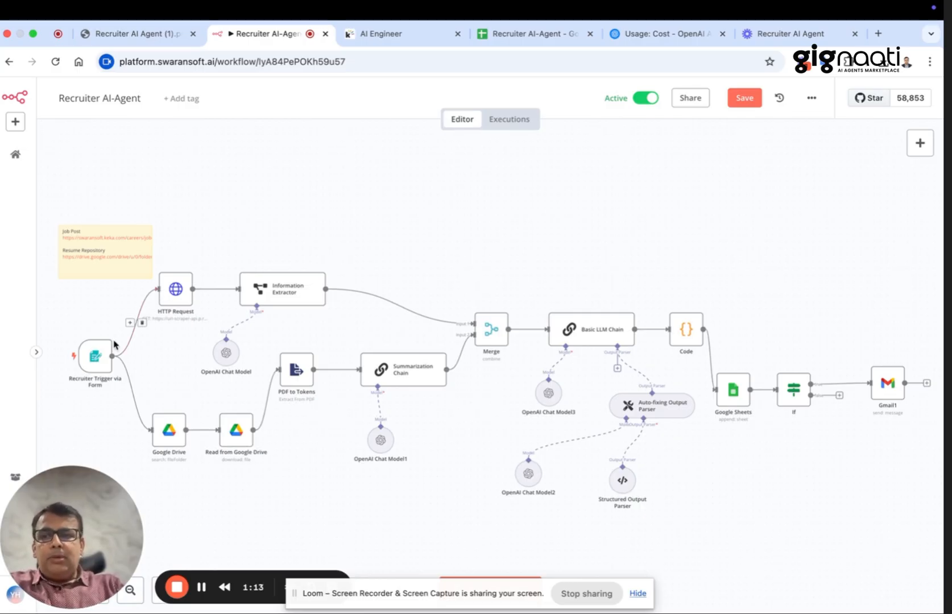
mouse_move(76, 253)
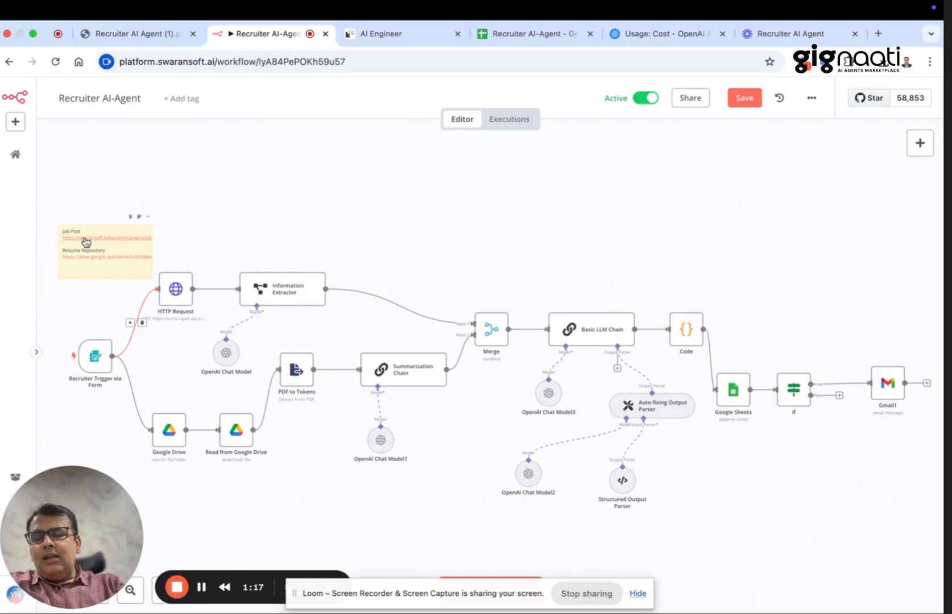
left_click(402, 33)
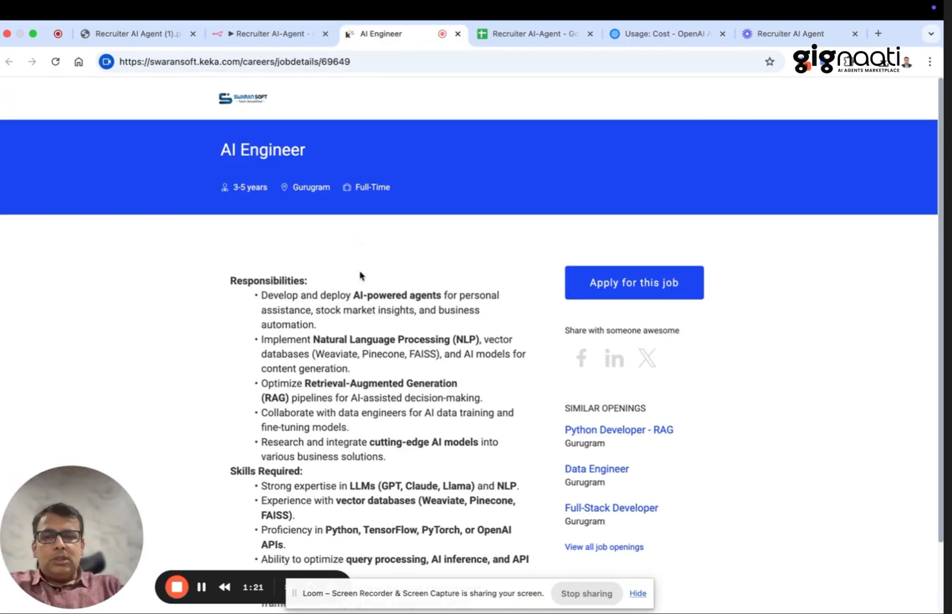
scroll("down", 3)
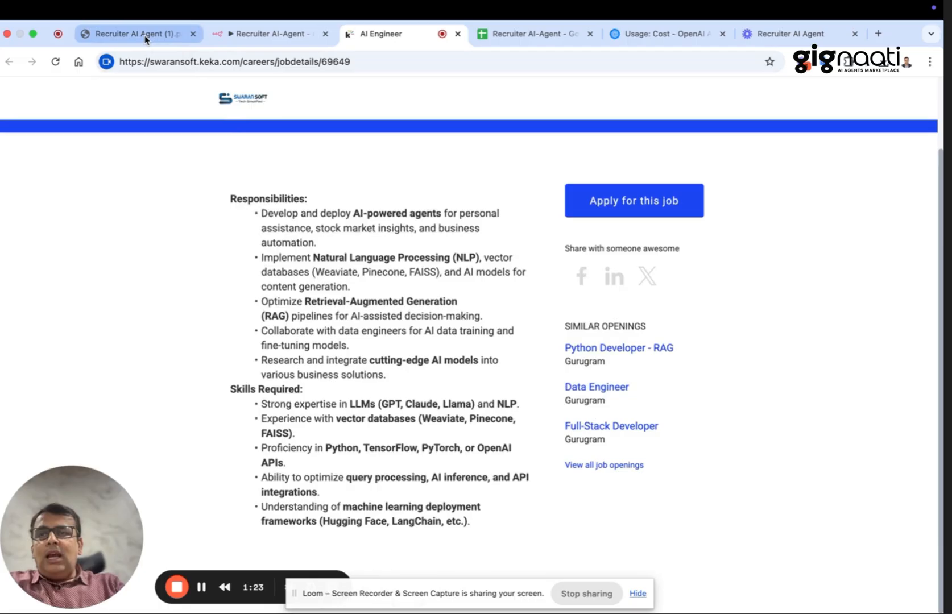
Step: Return to the Recruiter AI-Agent workflow canvas to walk through its nodes
left_click(269, 33)
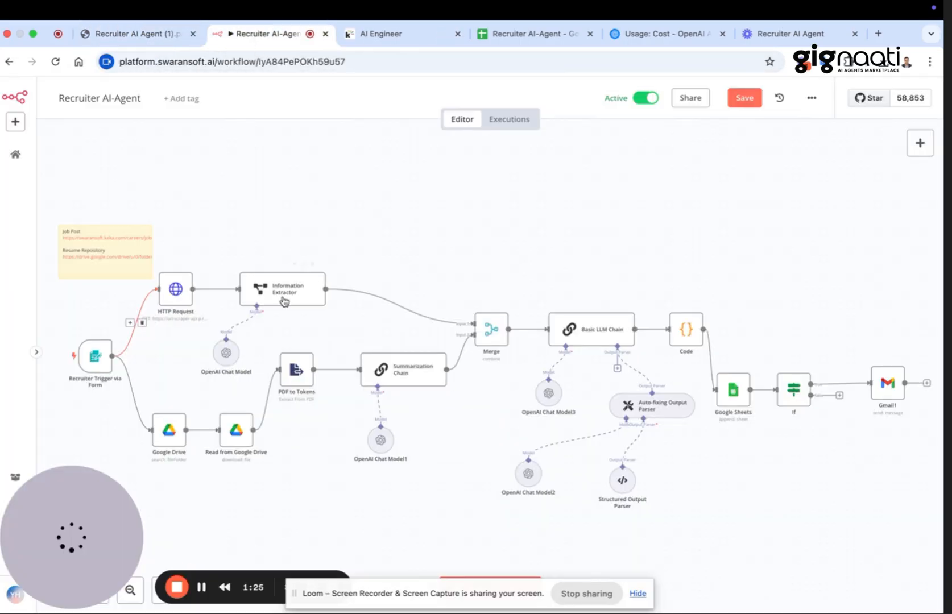
mouse_move(82, 280)
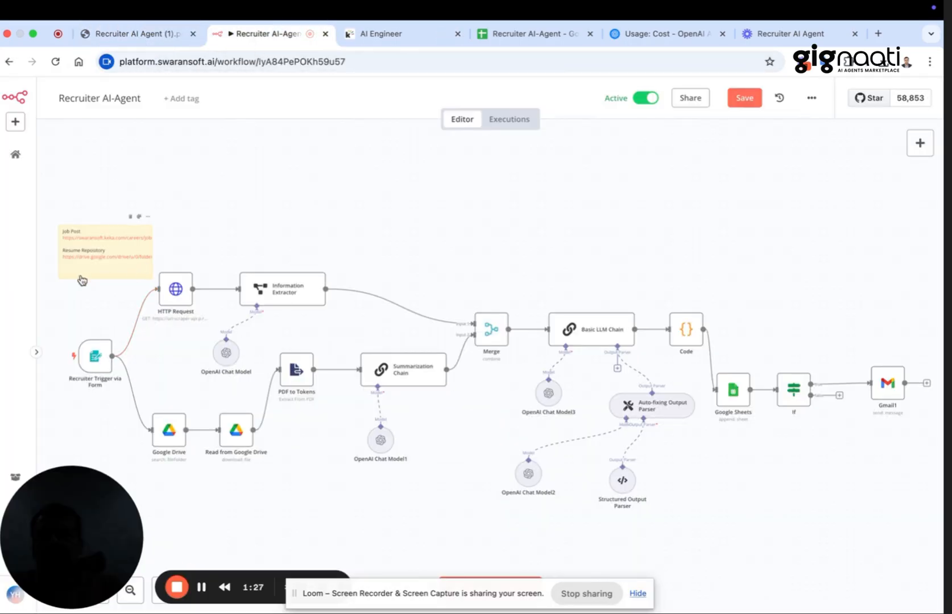
mouse_move(119, 274)
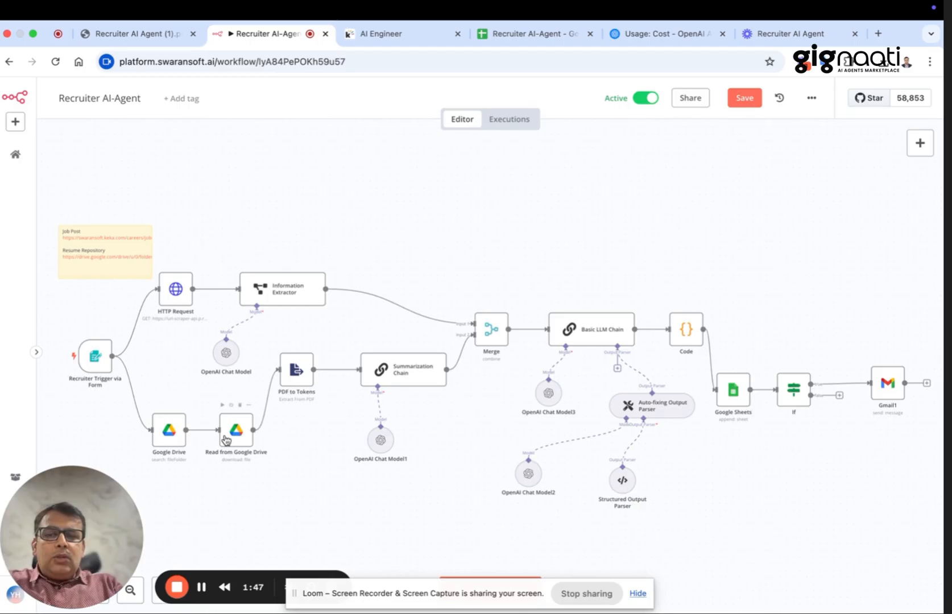
mouse_move(311, 389)
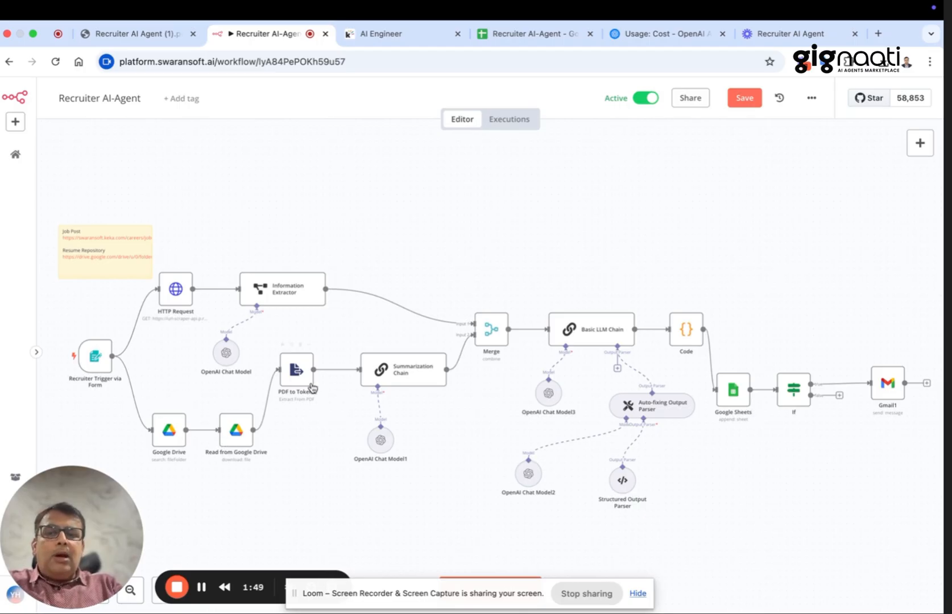
mouse_move(535, 351)
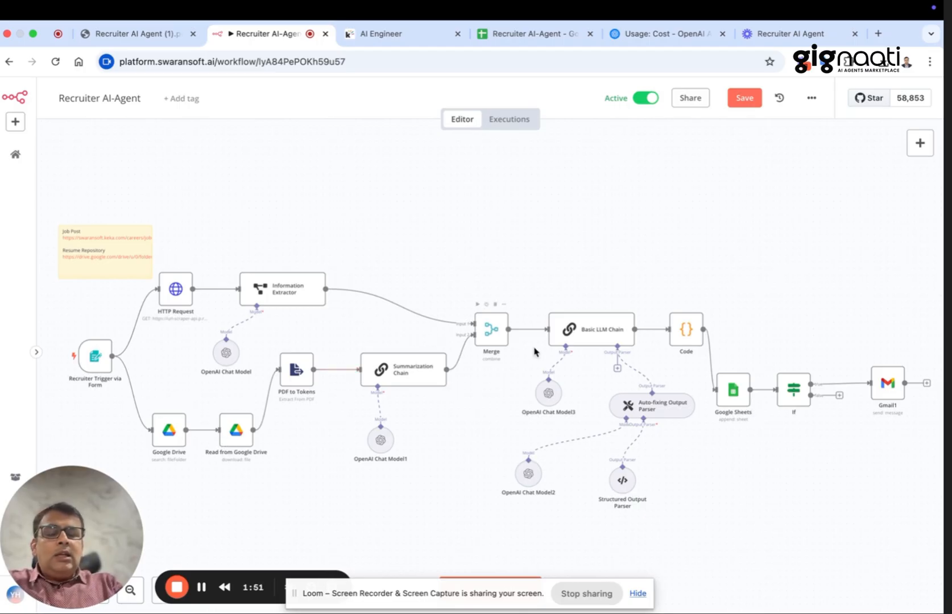
mouse_move(533, 376)
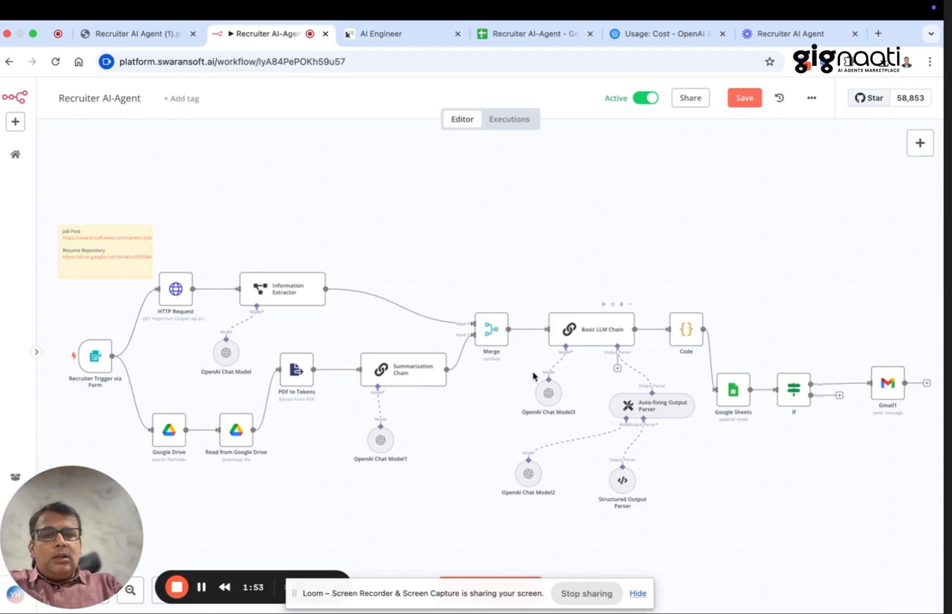
mouse_move(682, 353)
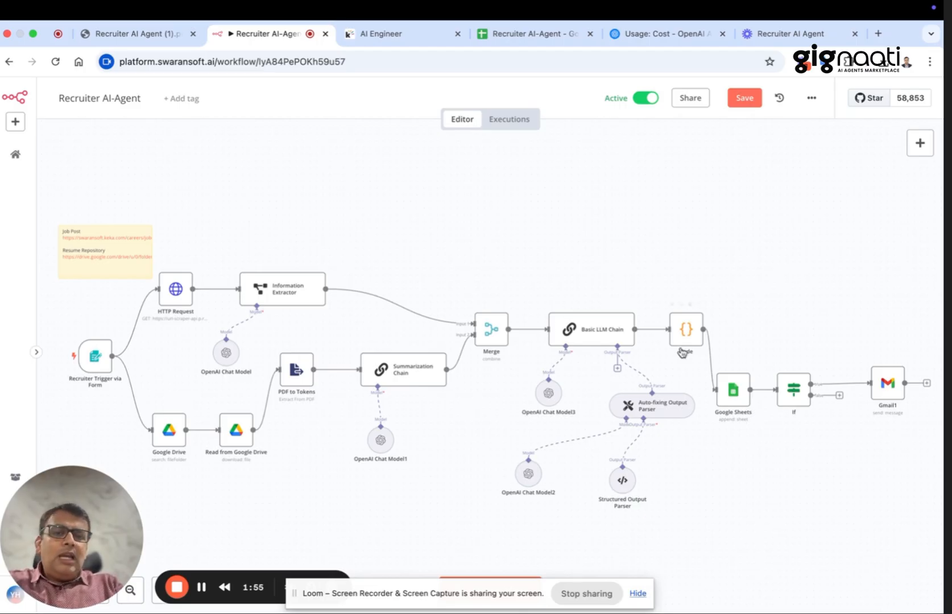
mouse_move(802, 409)
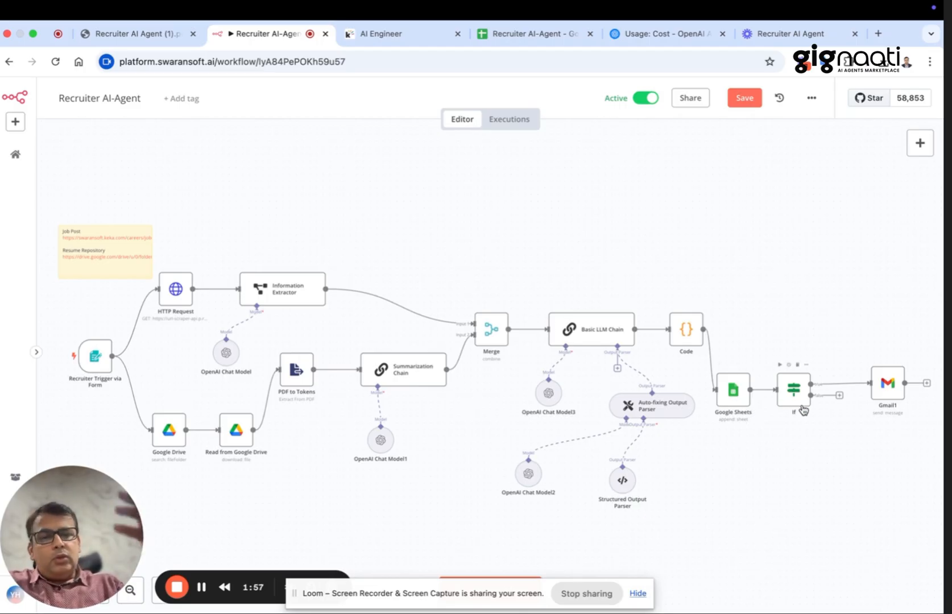
mouse_move(424, 348)
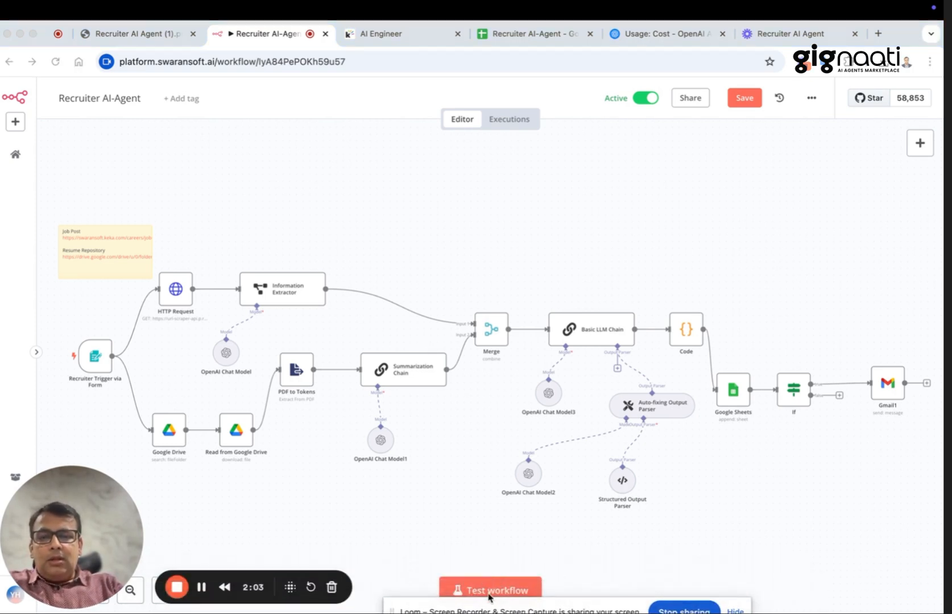
Step: Start a test run and enter the AI Engineer job link in the screening form
left_click(491, 589)
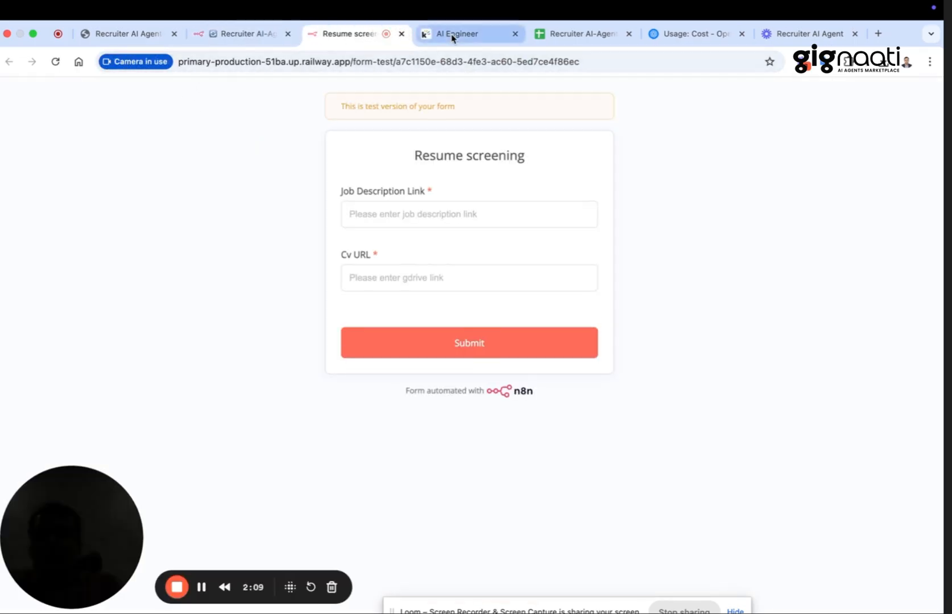
left_click(458, 33)
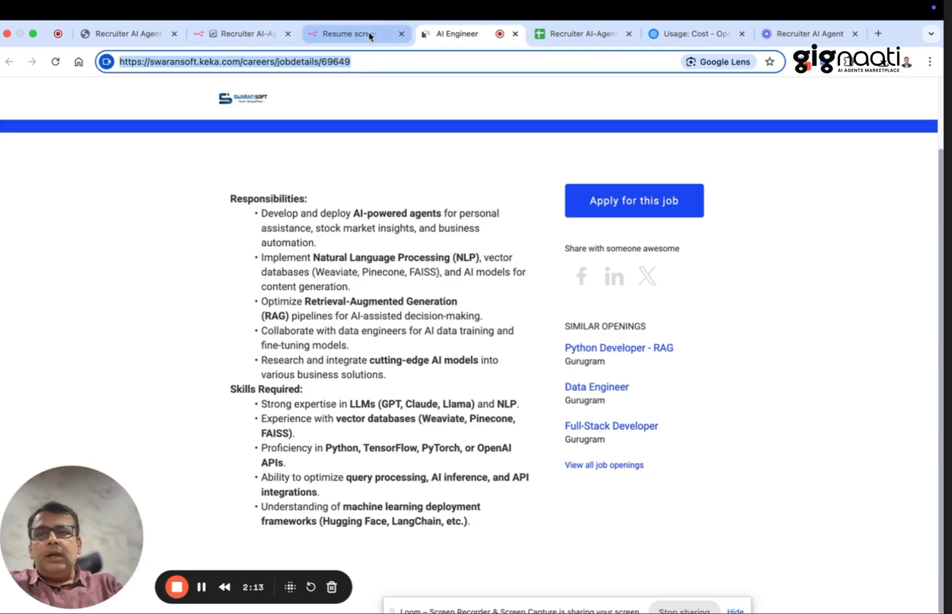
left_click(347, 33)
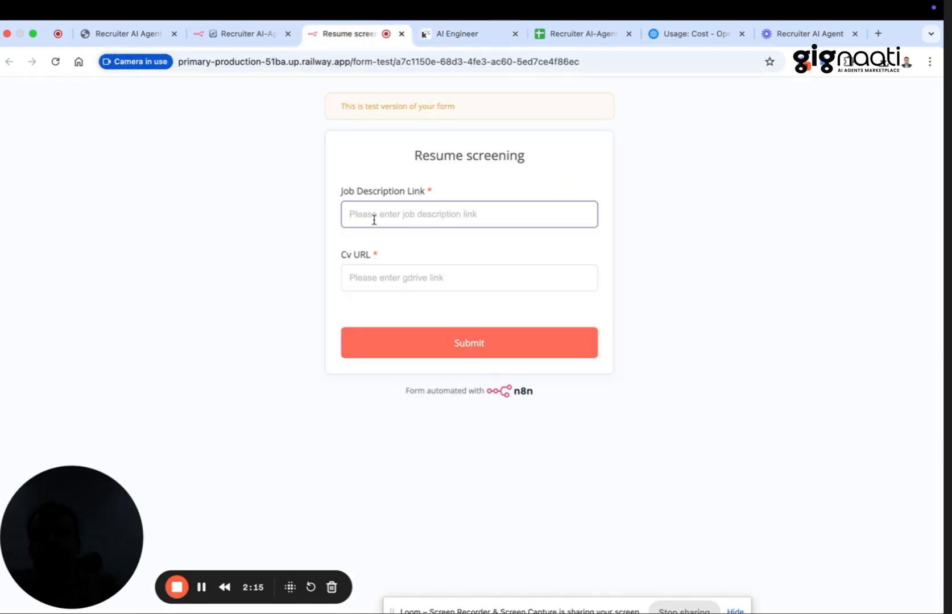
type("https://swaransoft.keka.com/careers/jobdetails/69649")
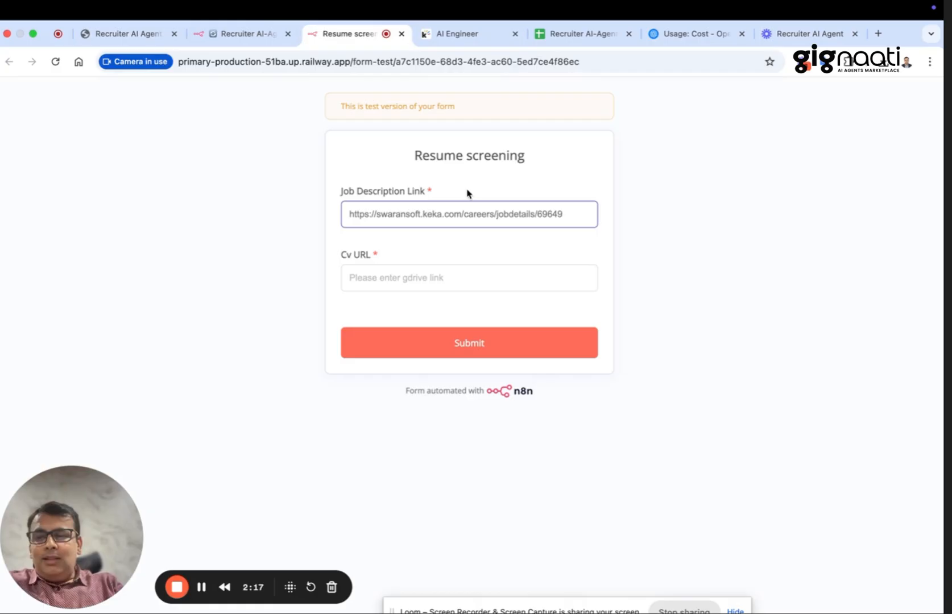
mouse_move(125, 33)
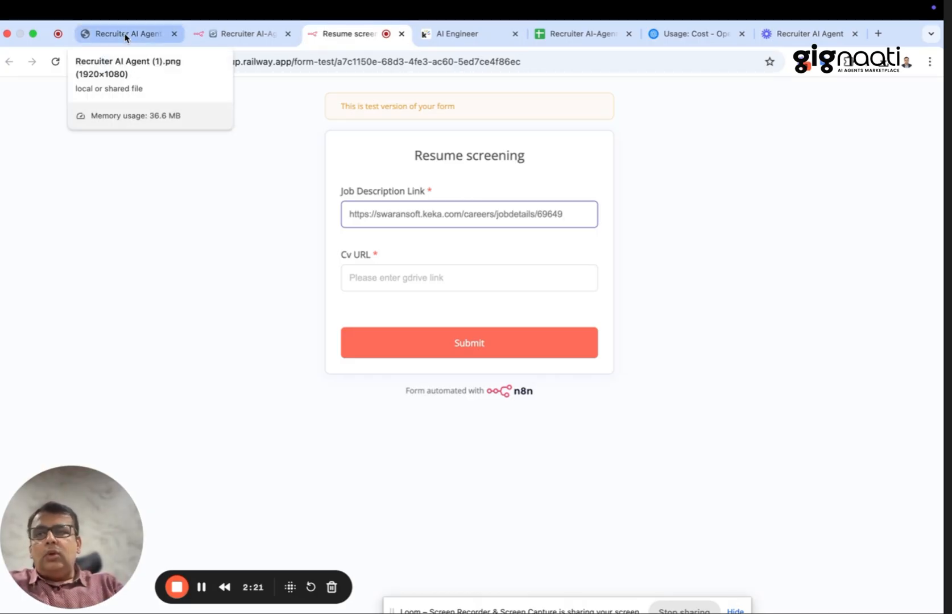
mouse_move(242, 33)
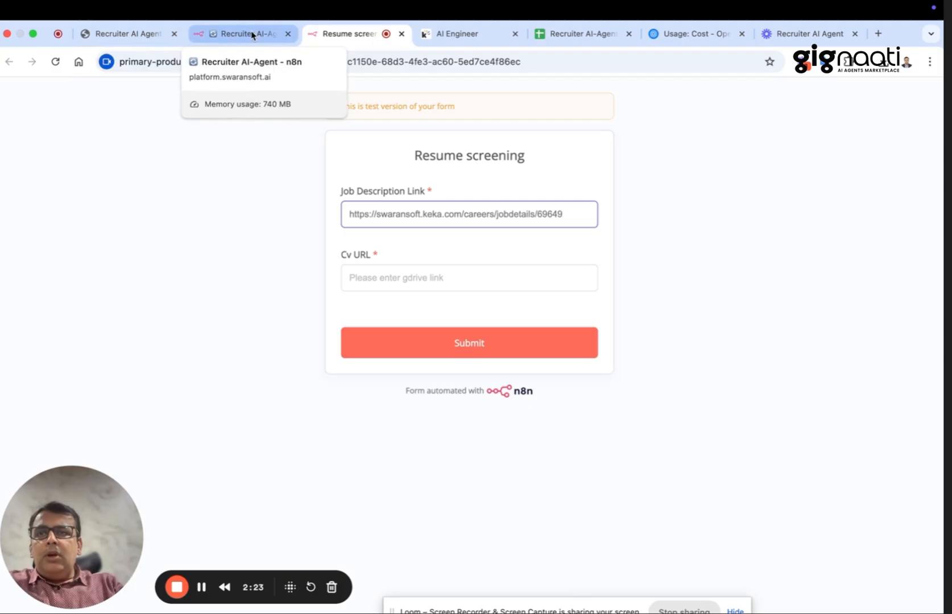
Step: Add the CV Drive folder URL, submit the form, and watch the workflow execute
left_click(236, 33)
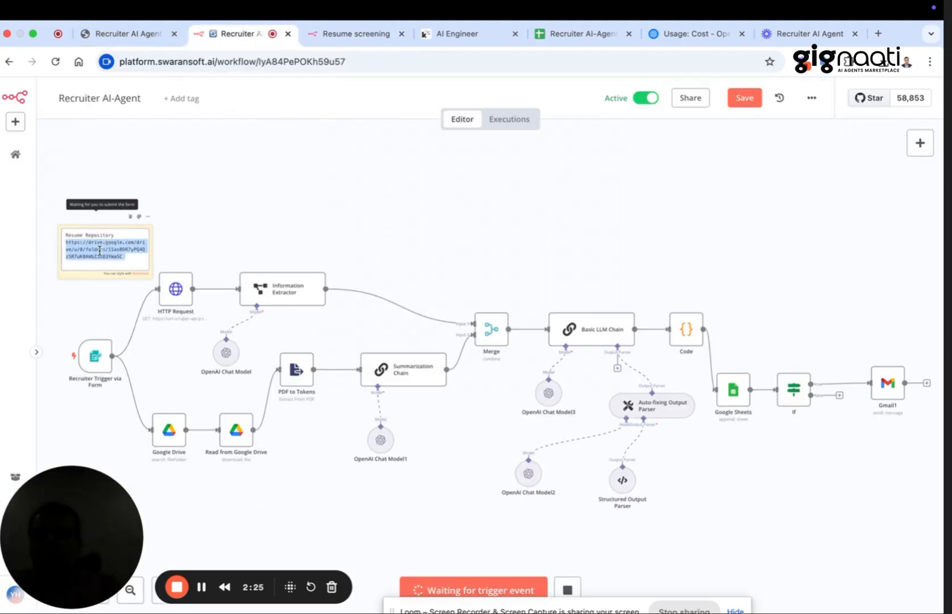
mouse_move(236, 110)
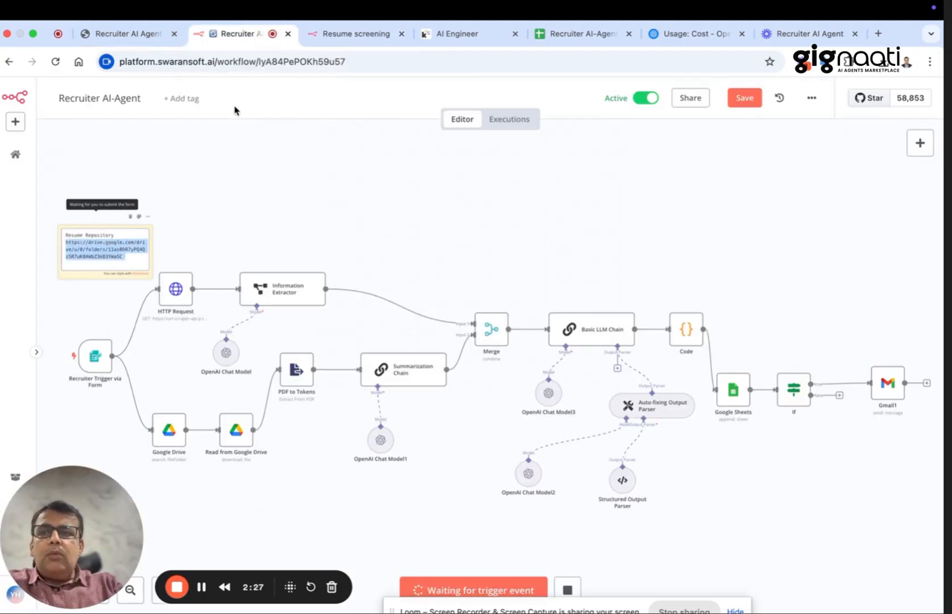
left_click(352, 33)
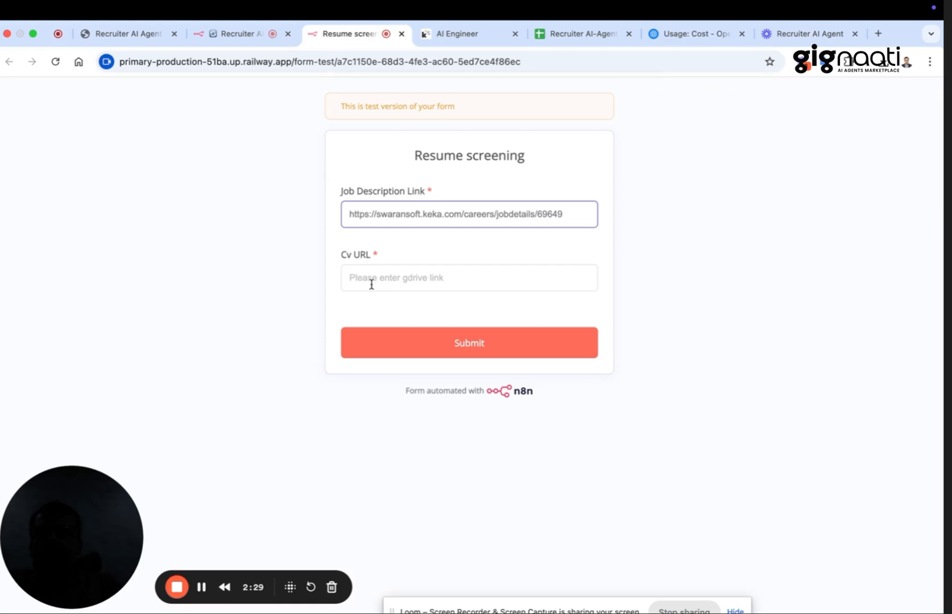
type("e/u/0/folders/11as0DR7yPQ4QzSR7uK0AWbZ3kB3YWaSC")
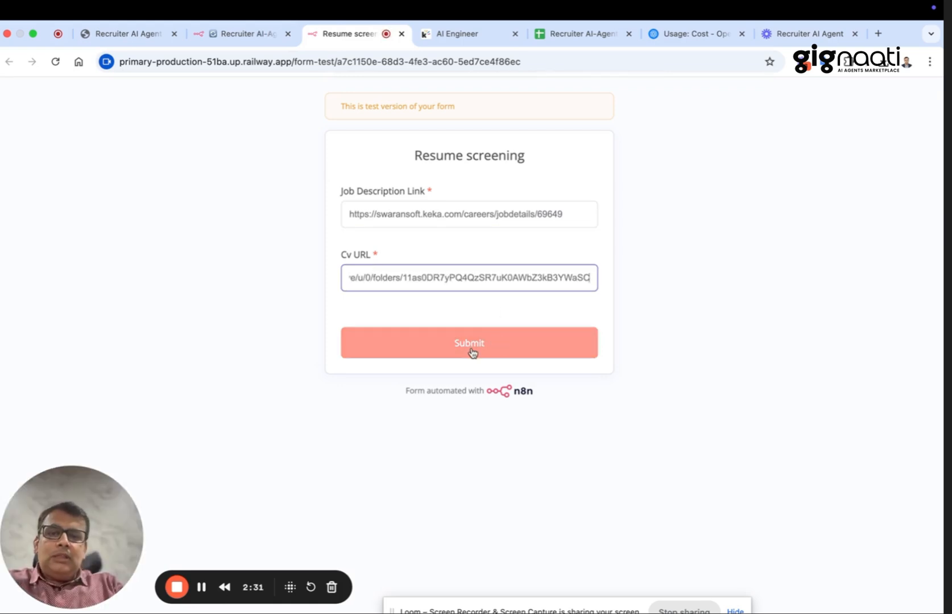
left_click(468, 343)
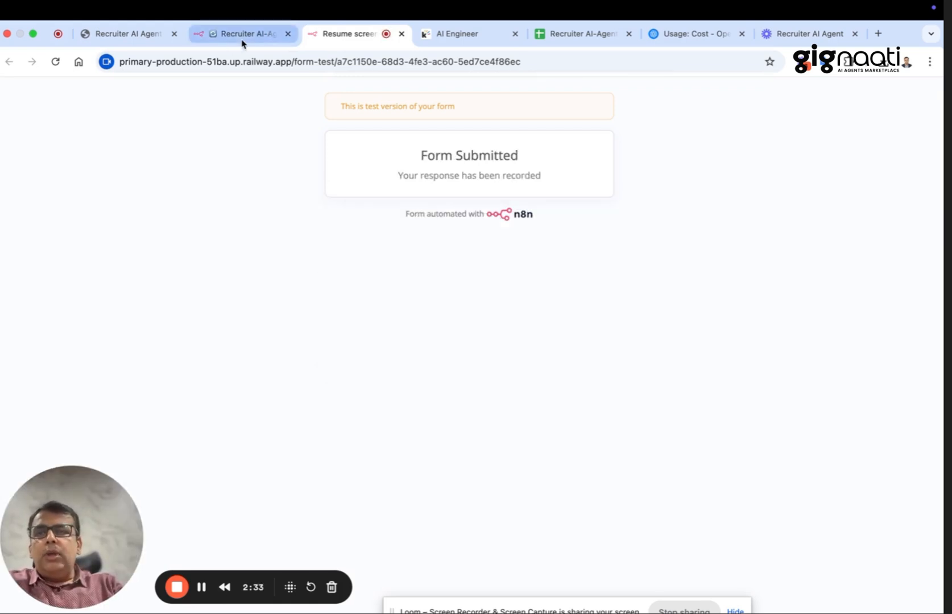
left_click(241, 34)
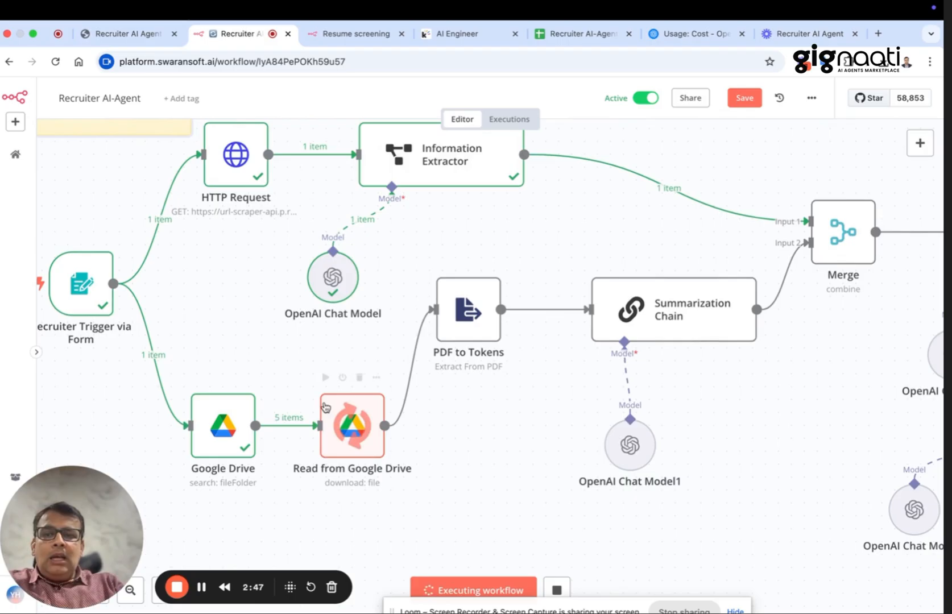
mouse_move(474, 209)
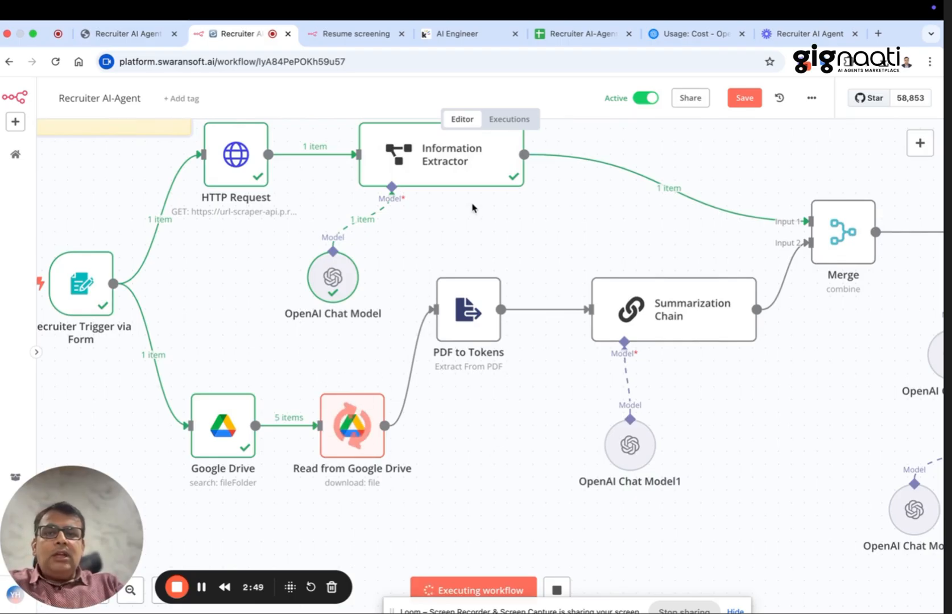
mouse_move(496, 387)
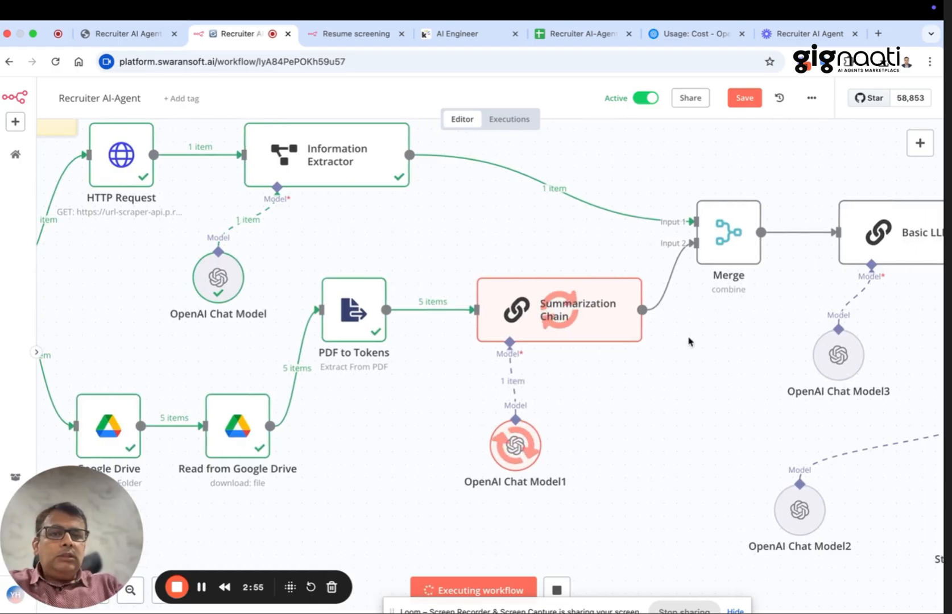
mouse_move(604, 316)
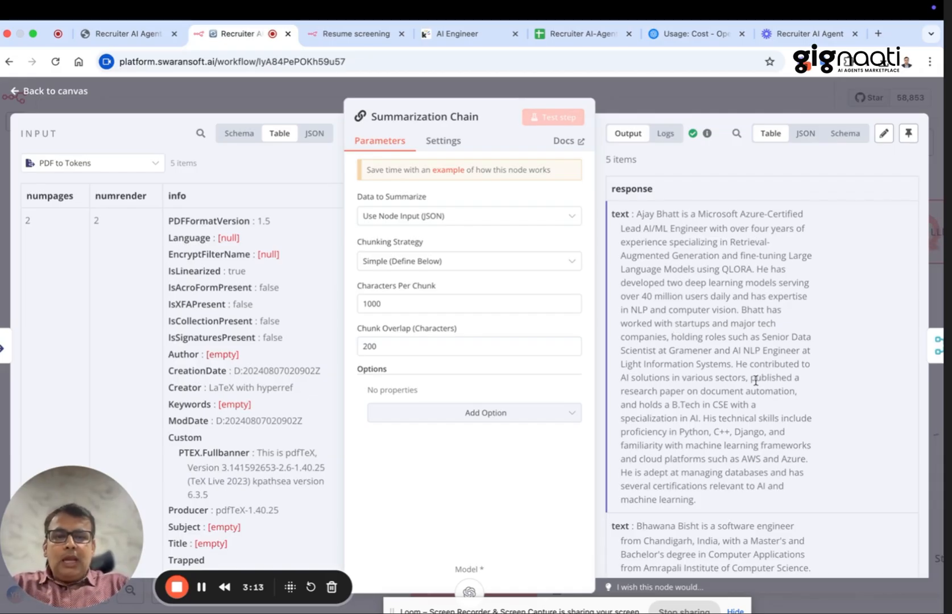
Step: Scroll the Summarization Chain output to a second candidate's CV summary
scroll("down", 3)
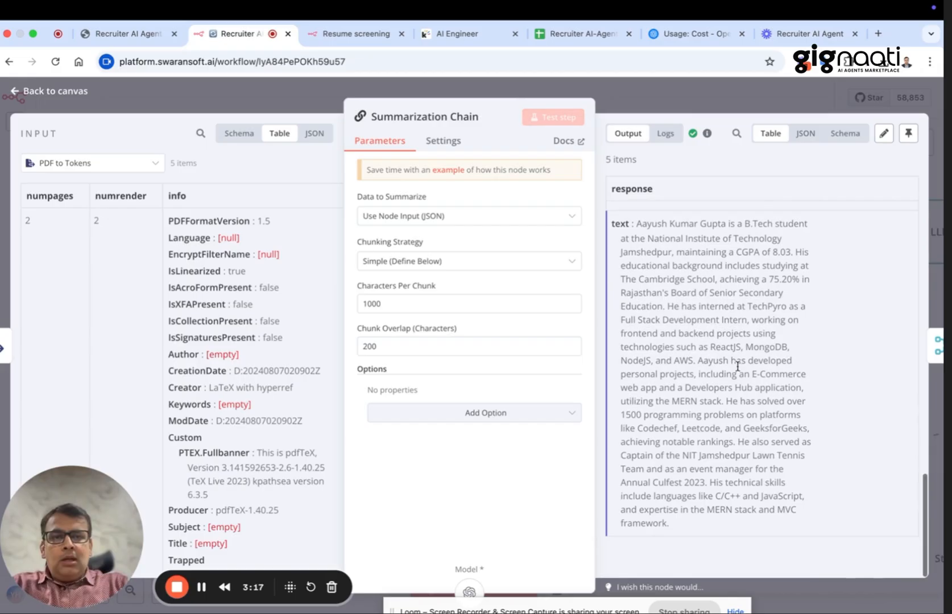
mouse_move(664, 105)
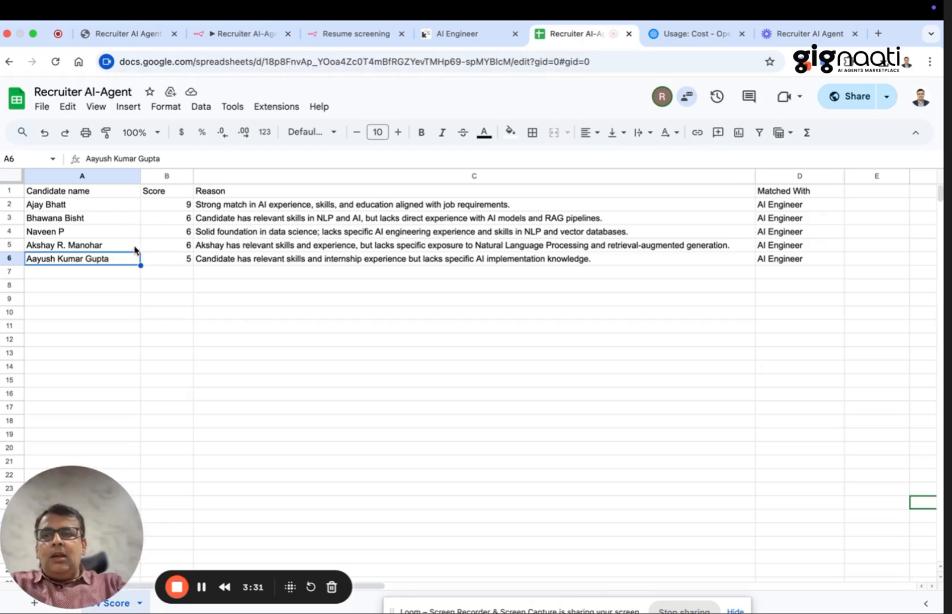
mouse_move(592, 279)
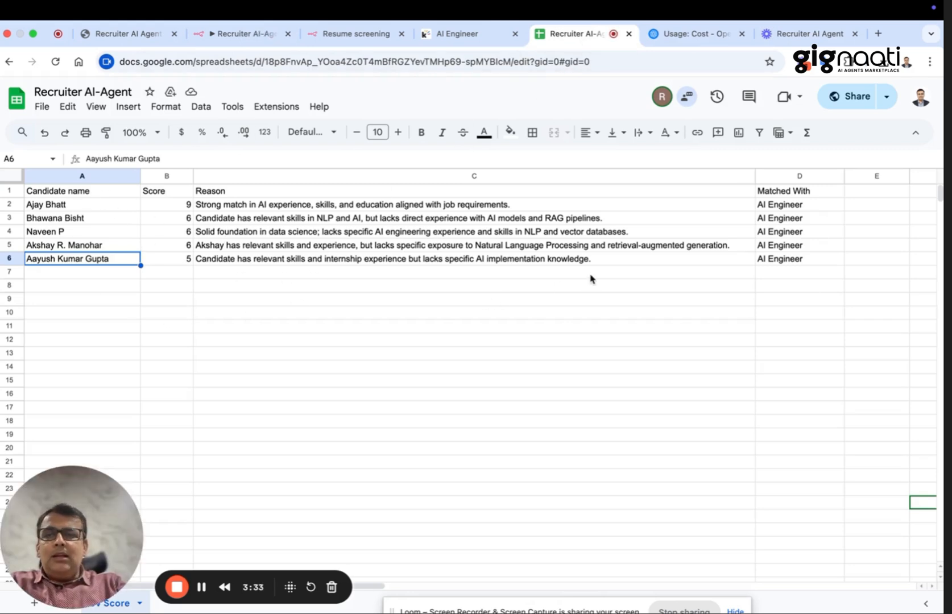
mouse_move(339, 280)
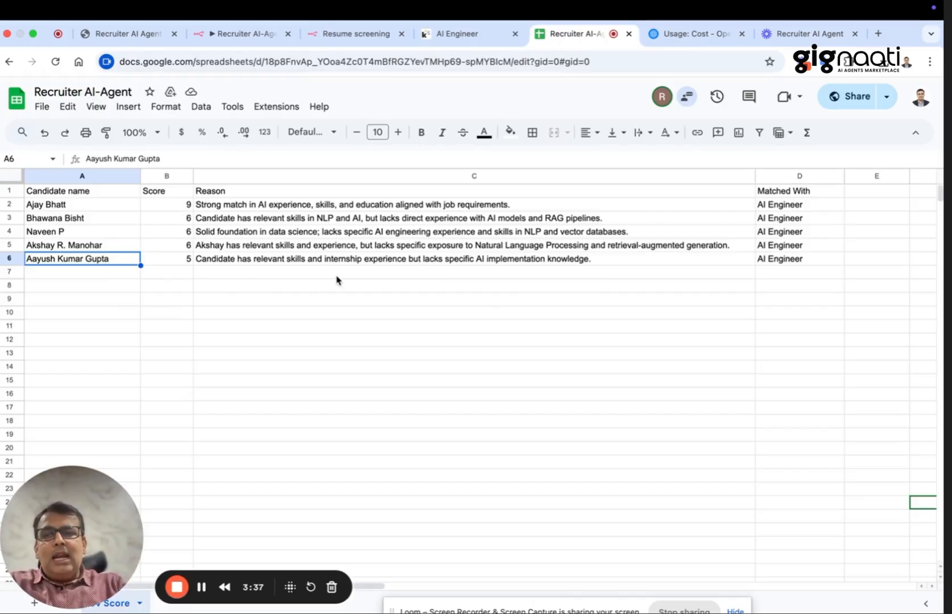
left_click(45, 205)
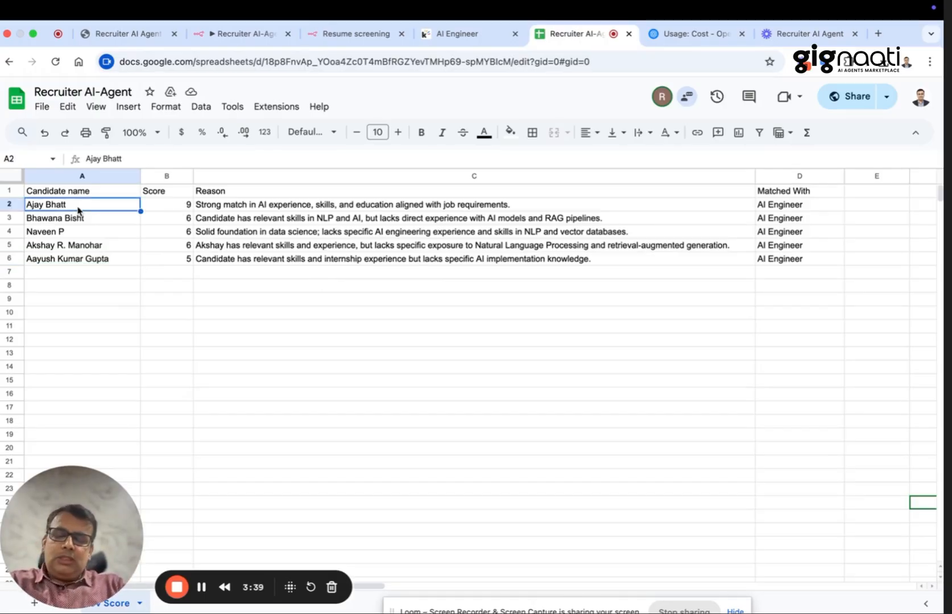
left_click(167, 205)
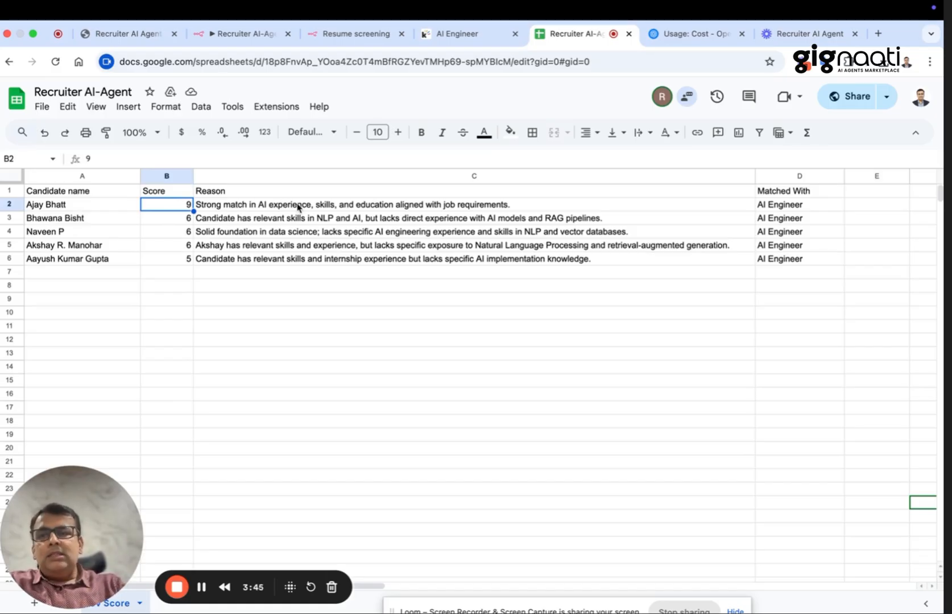
left_click(67, 259)
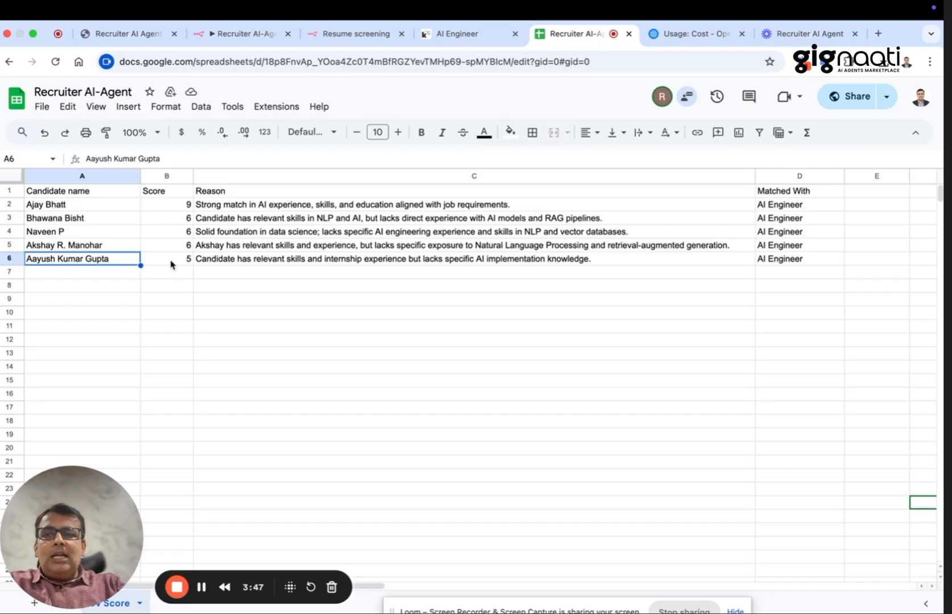
mouse_move(289, 271)
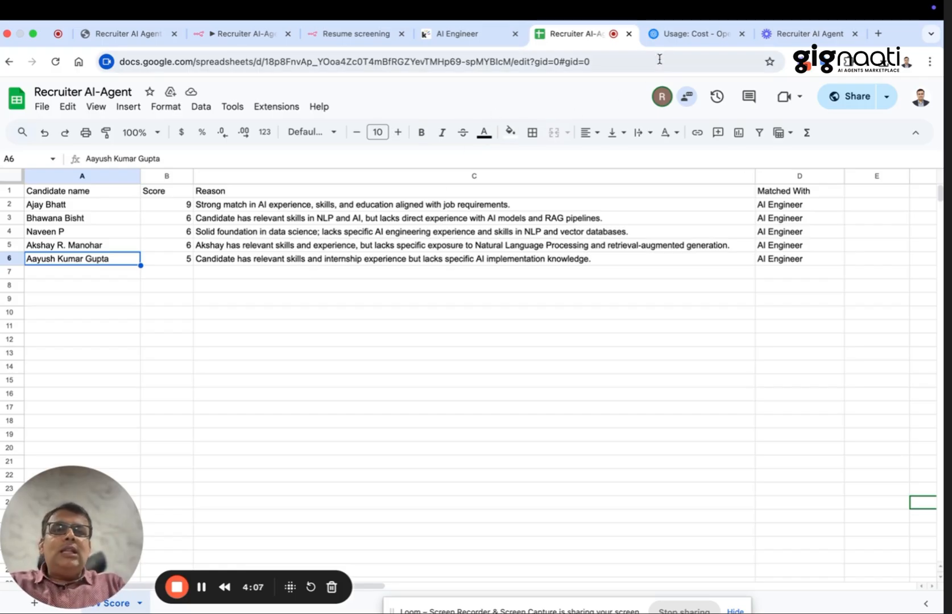
left_click(692, 34)
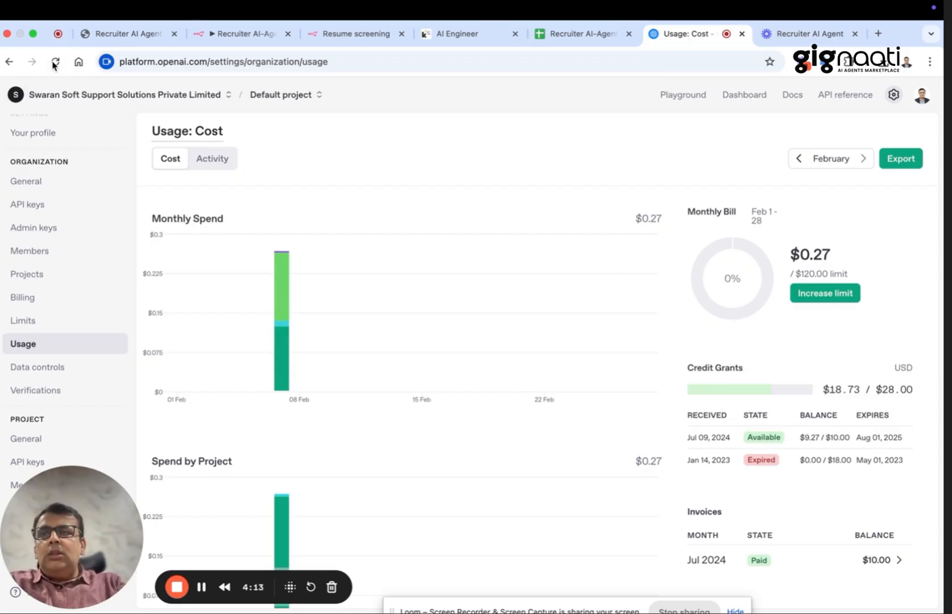
mouse_move(54, 62)
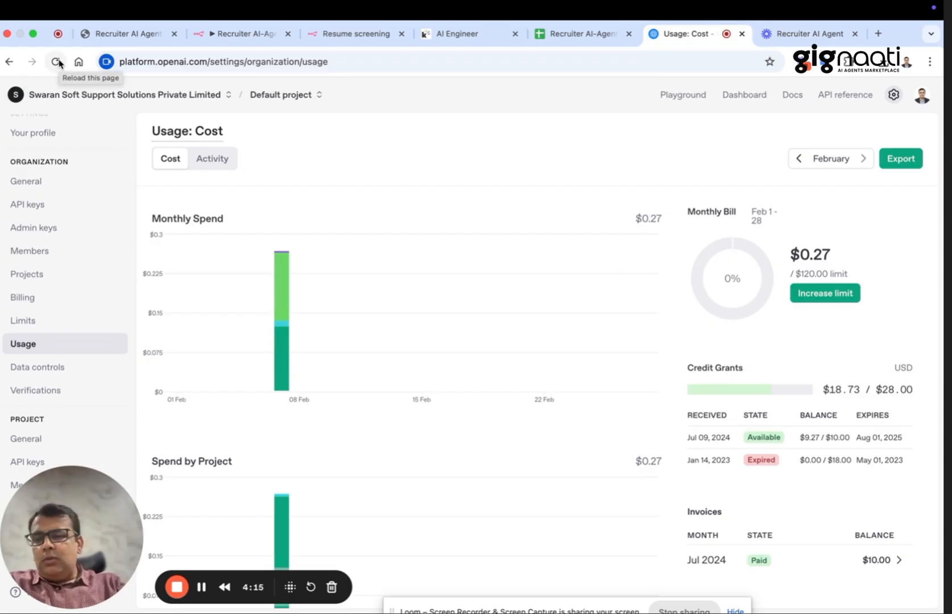
Step: Reload the OpenAI usage page to show $0.29 spend, then return to n8n
left_click(56, 61)
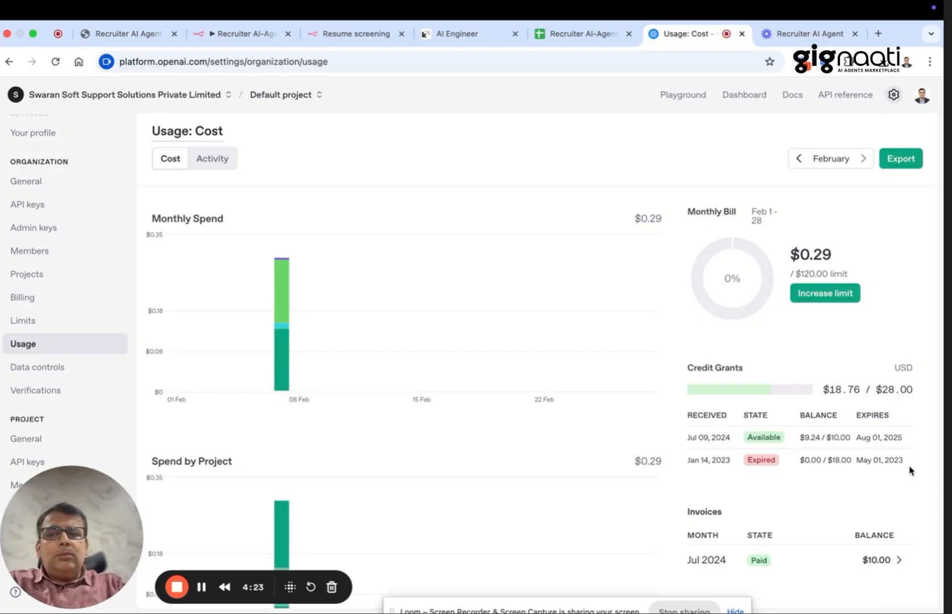
mouse_move(627, 272)
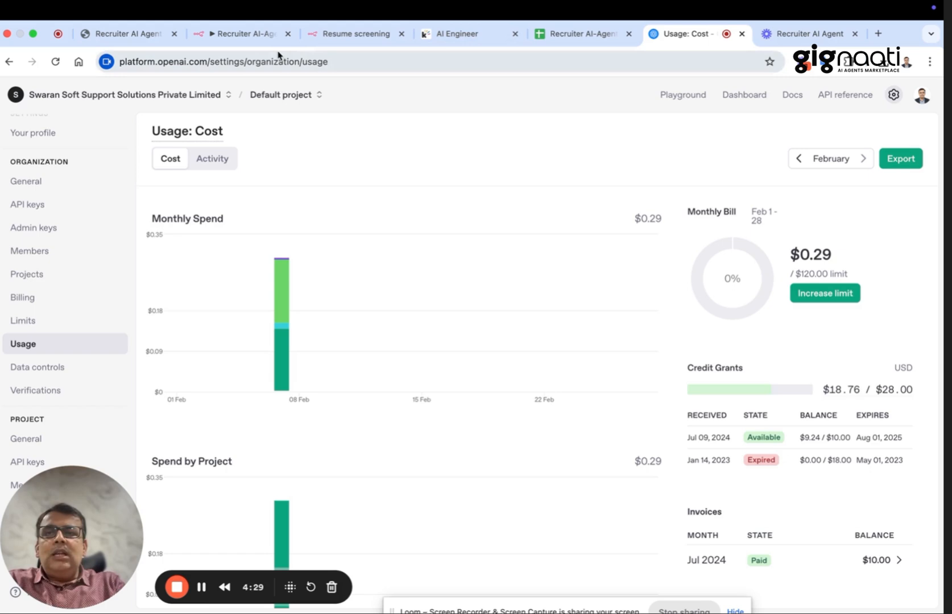
left_click(237, 33)
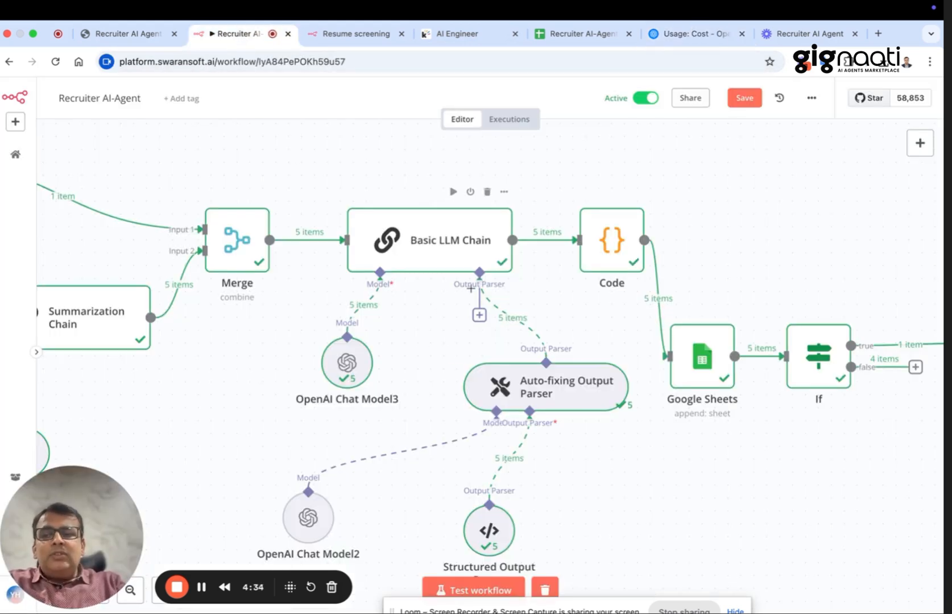
mouse_move(508, 403)
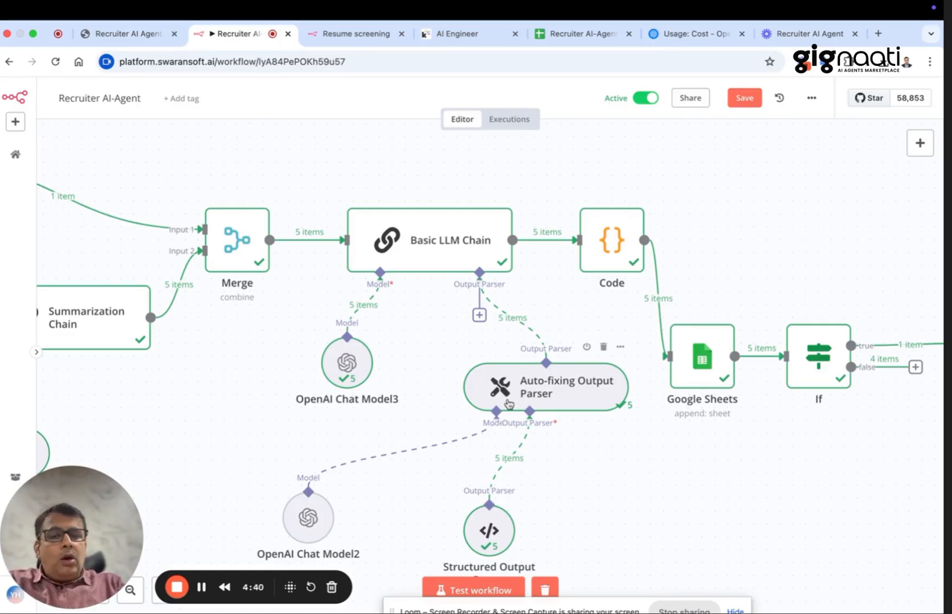
mouse_move(630, 391)
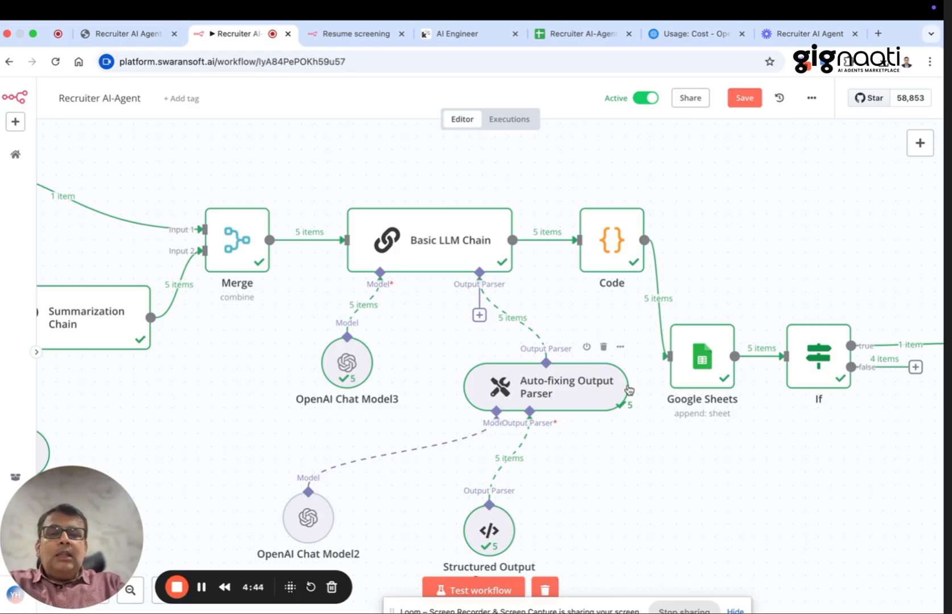
mouse_move(127, 34)
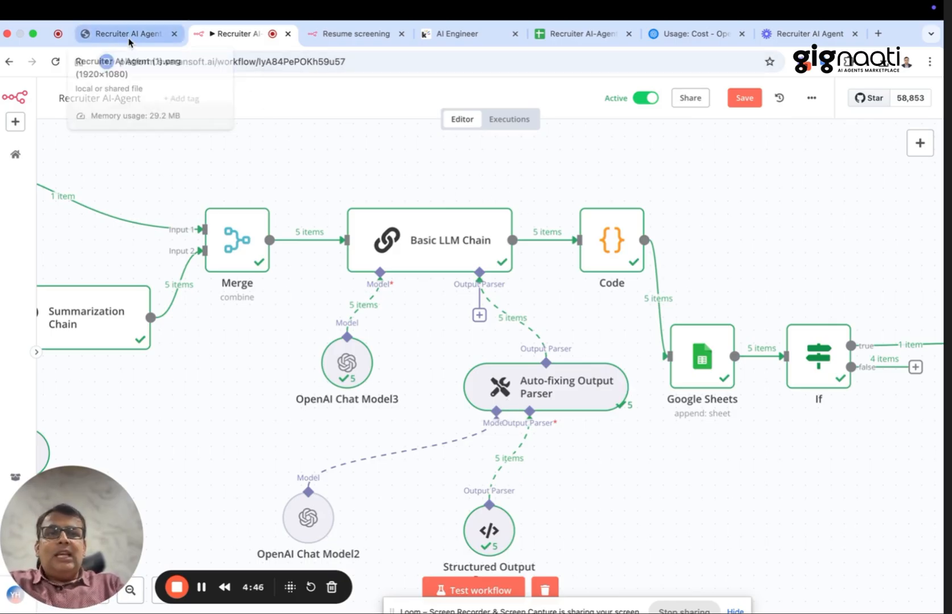
left_click(128, 34)
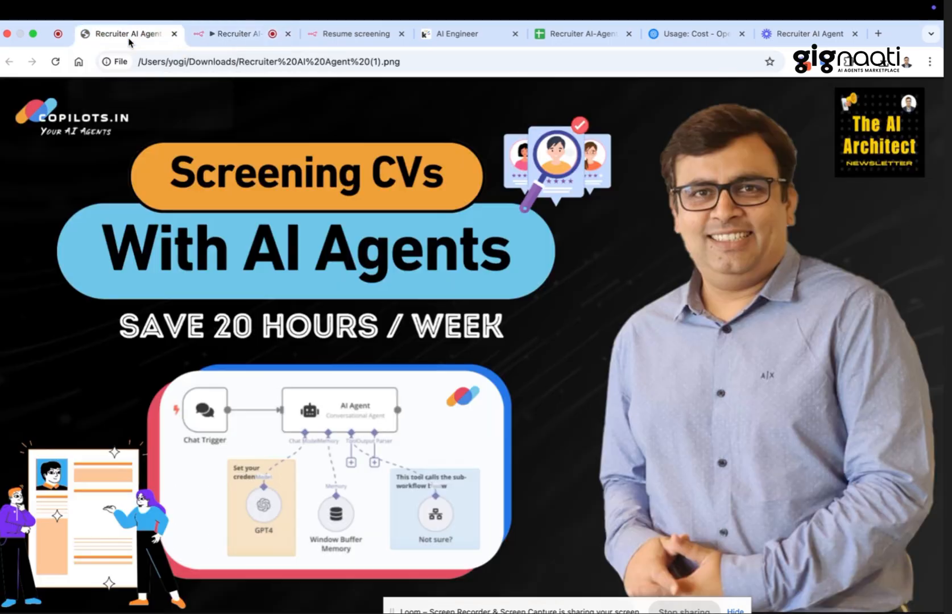
mouse_move(513, 249)
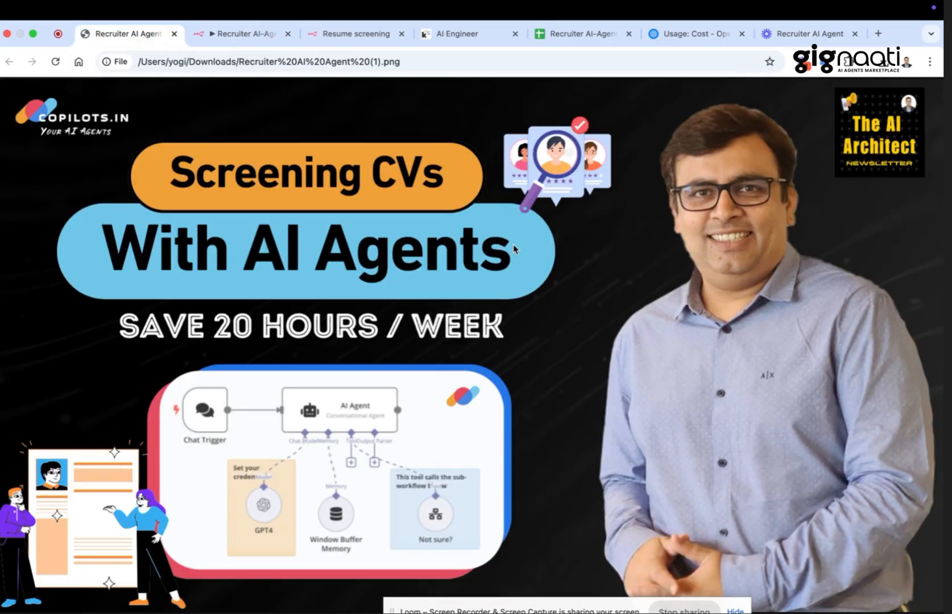
mouse_move(471, 299)
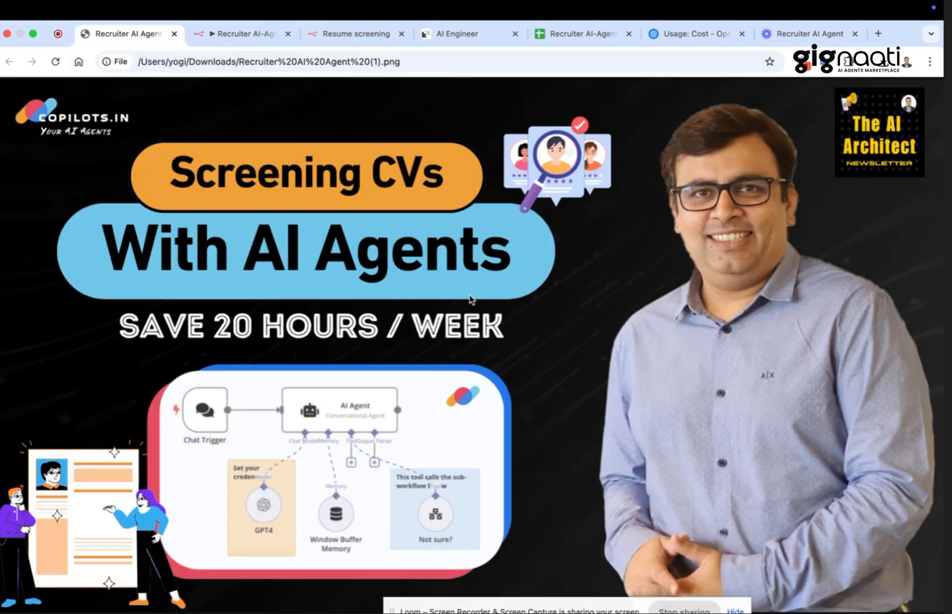
left_click(240, 33)
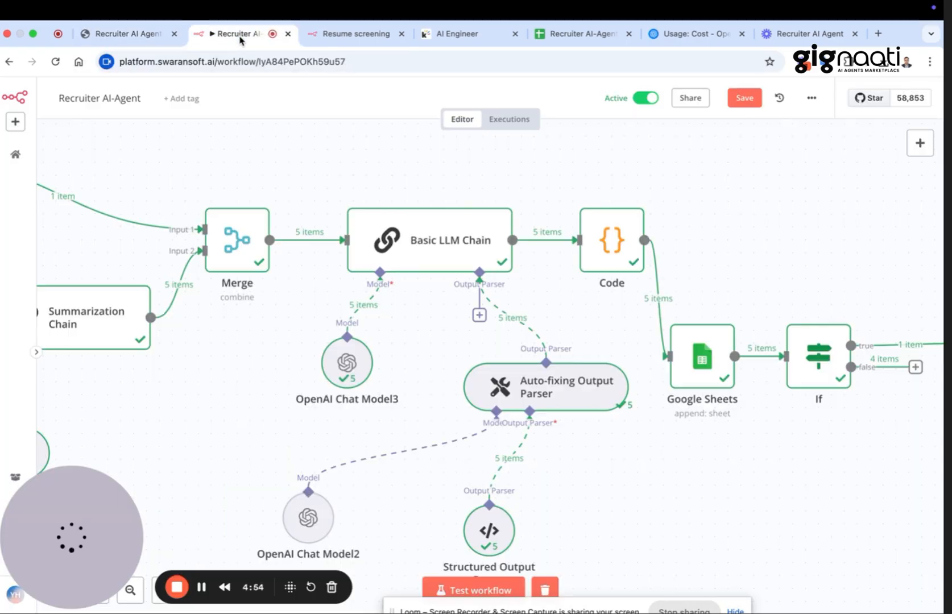